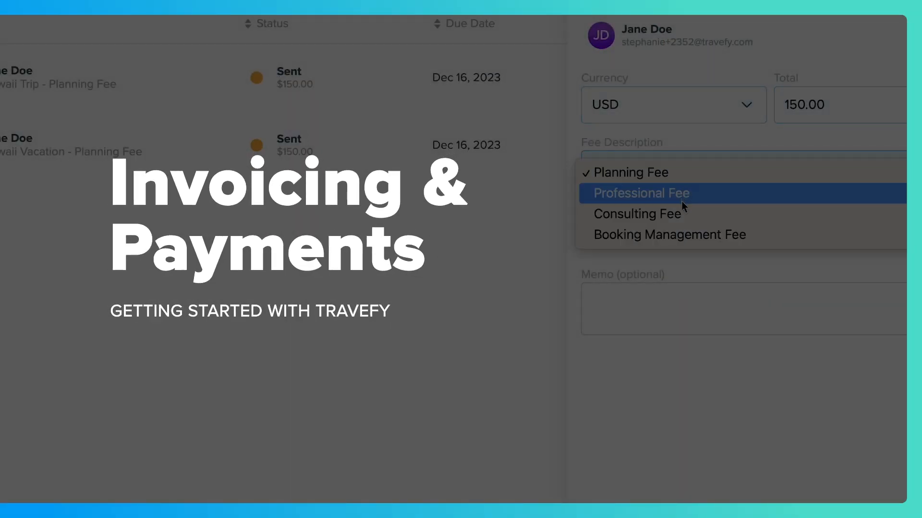
mouse_move(679, 223)
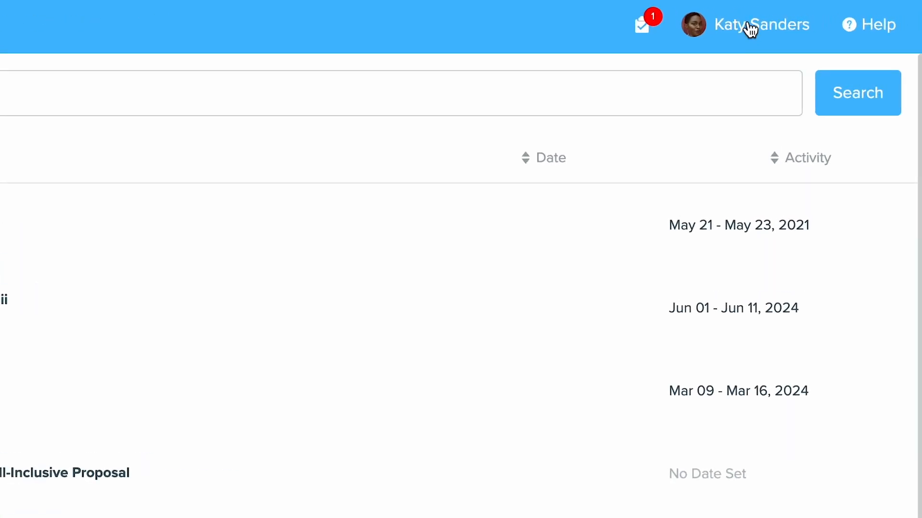
Step: Open the profile dropdown from the top bar
click(753, 24)
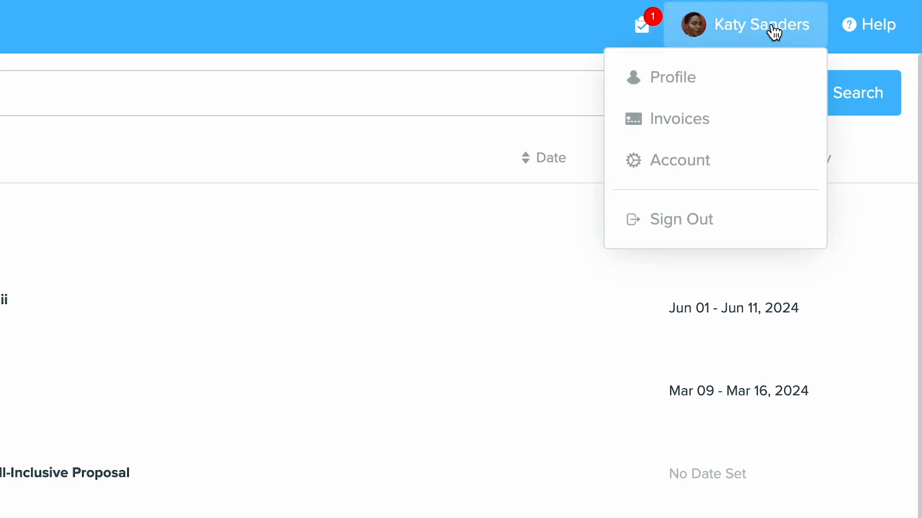
mouse_move(724, 127)
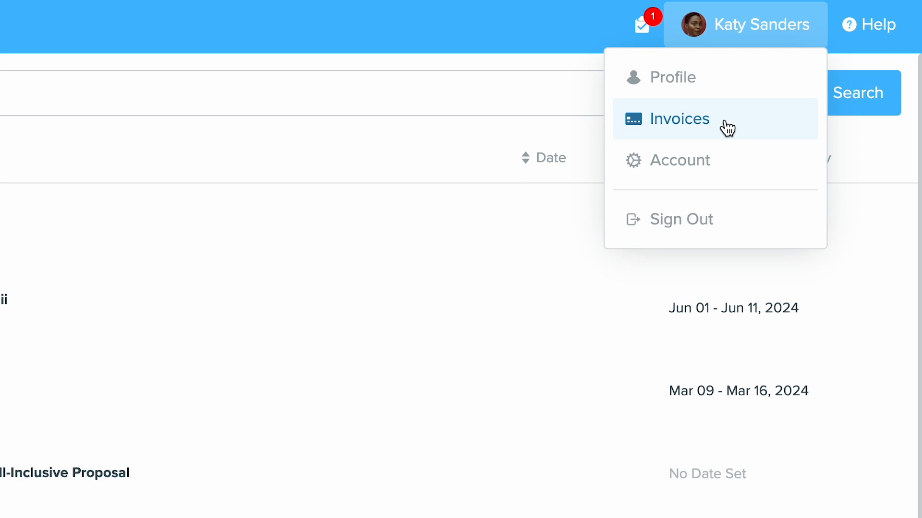
mouse_move(697, 143)
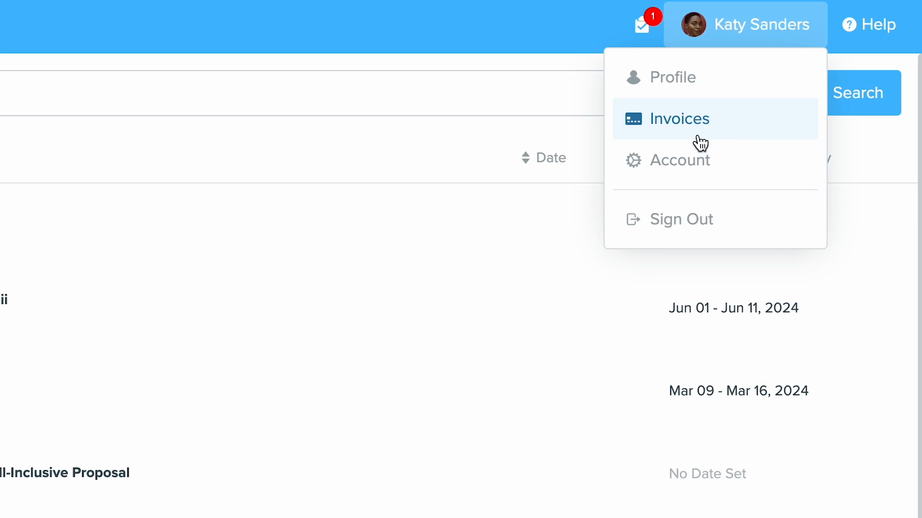
mouse_move(725, 23)
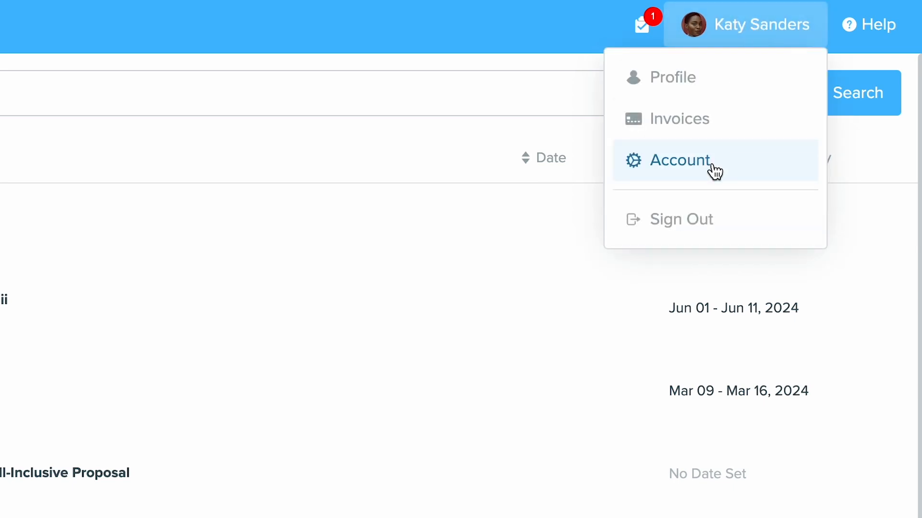
Step: Go to Account settings and show the Linked Accounts supplier integrations
click(680, 160)
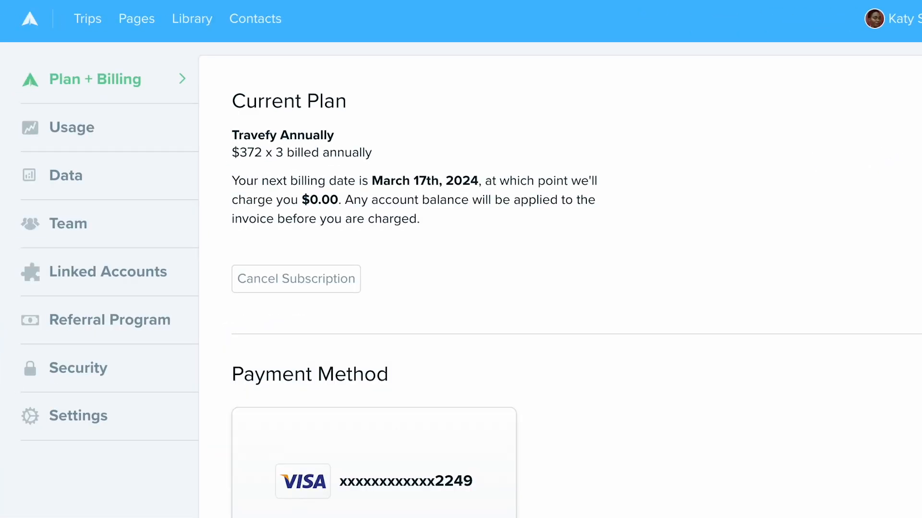
mouse_move(205, 228)
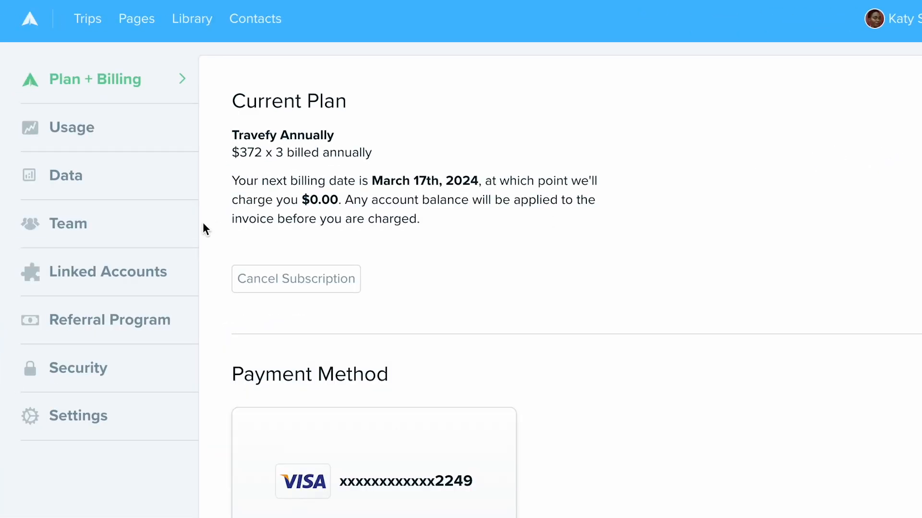
mouse_move(228, 234)
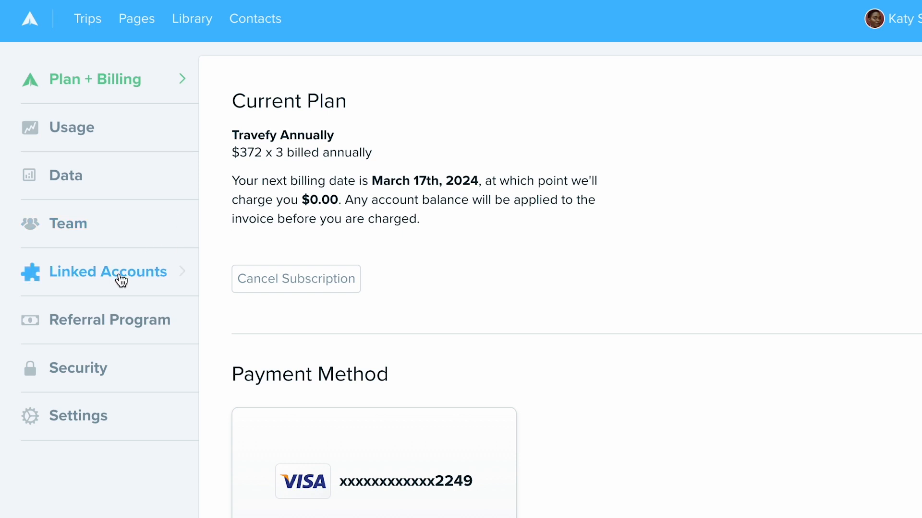
click(108, 272)
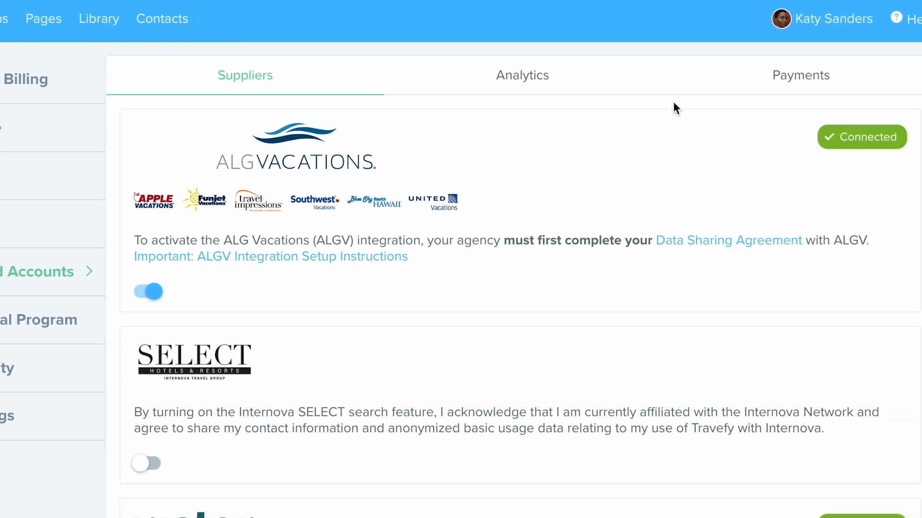
Step: Show the Payments integrations, confirming Stripe is connected
click(801, 76)
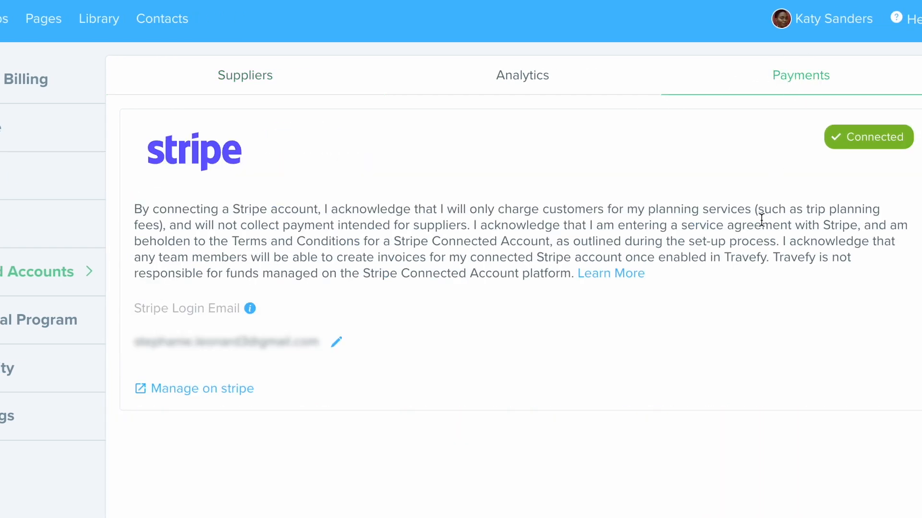
mouse_move(622, 355)
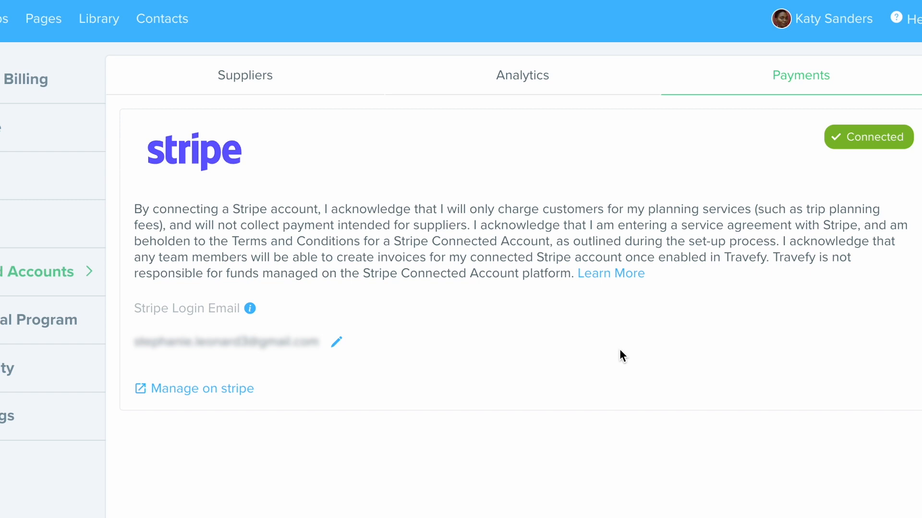
mouse_move(645, 316)
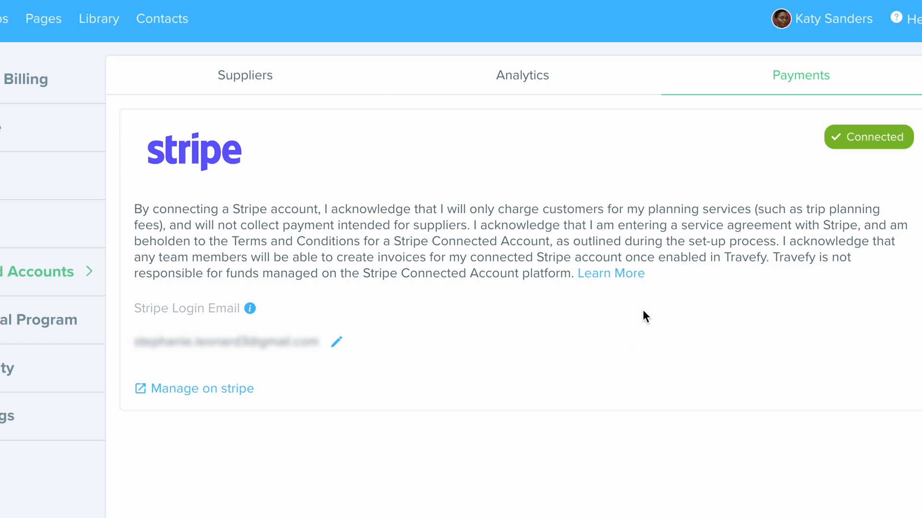
mouse_move(874, 149)
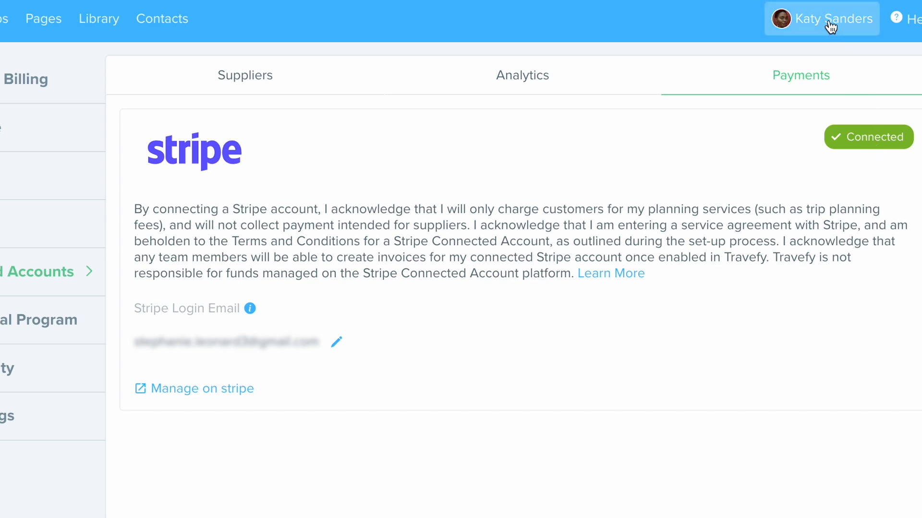
Step: Reopen the profile dropdown to reach Invoices
click(829, 19)
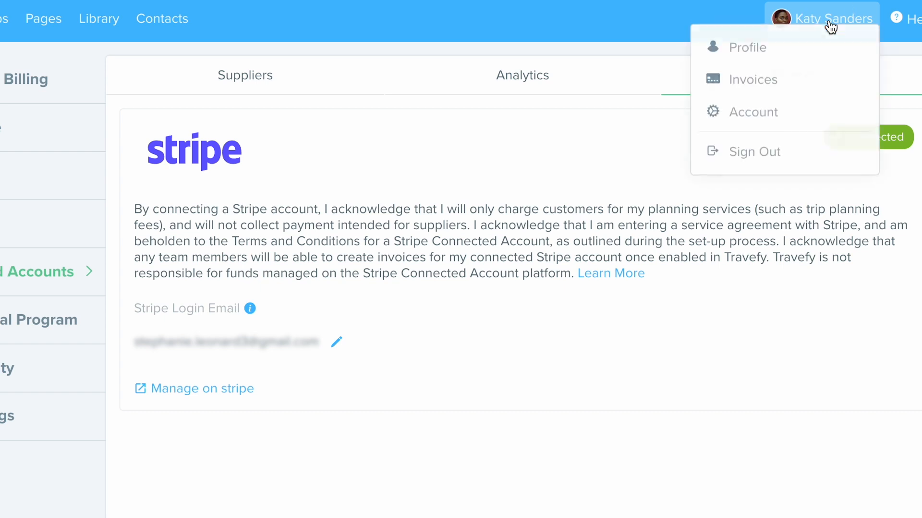
mouse_move(770, 101)
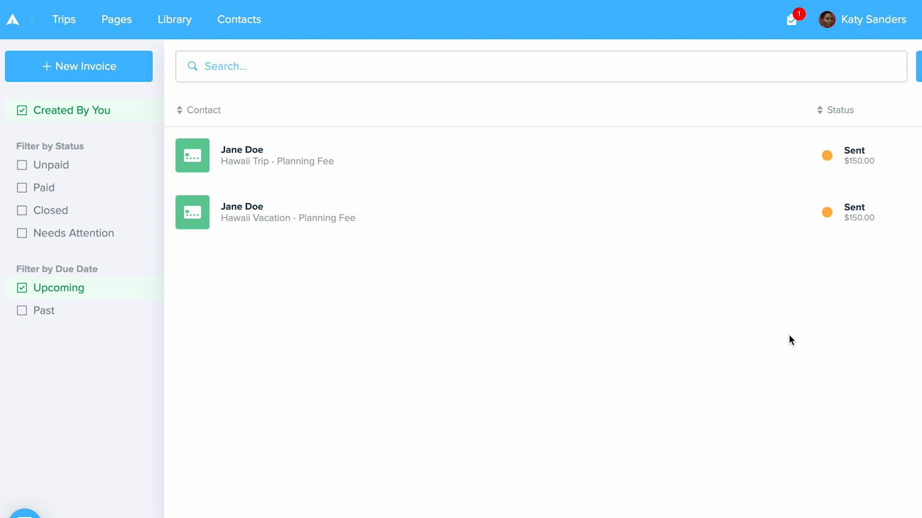
mouse_move(300, 158)
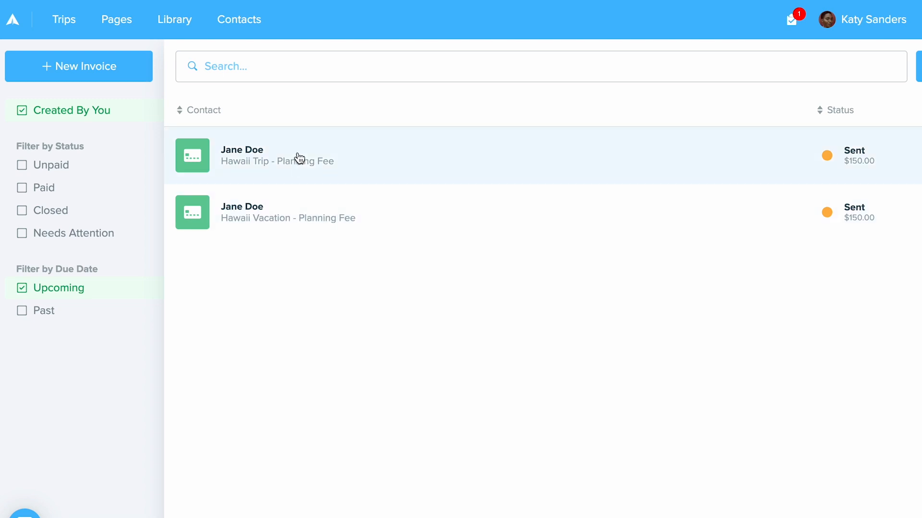
Step: Open the Hawaii Trip invoice, then filter the list to Unpaid and Upcoming
click(299, 156)
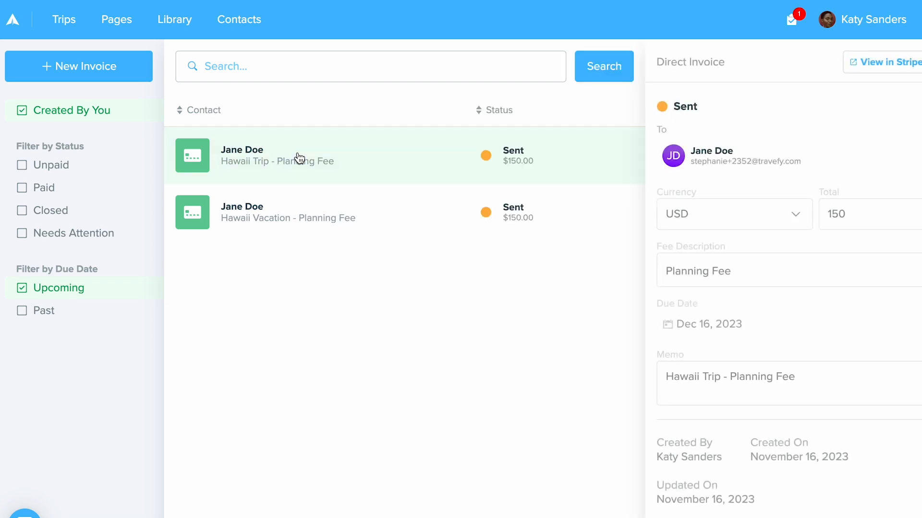
click(22, 188)
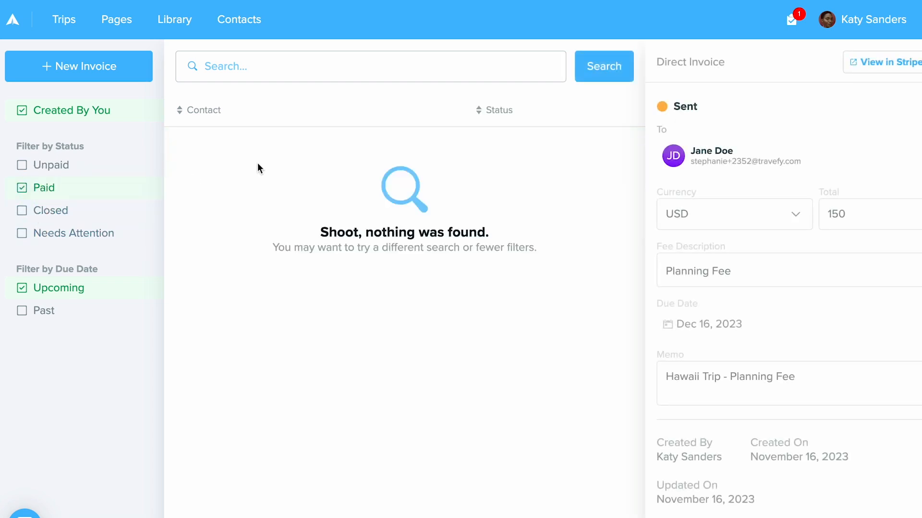
click(22, 288)
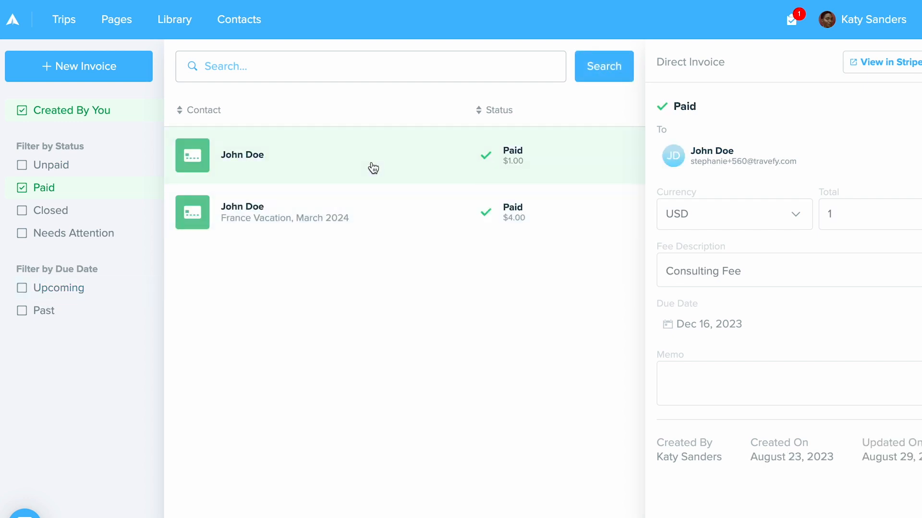
mouse_move(879, 67)
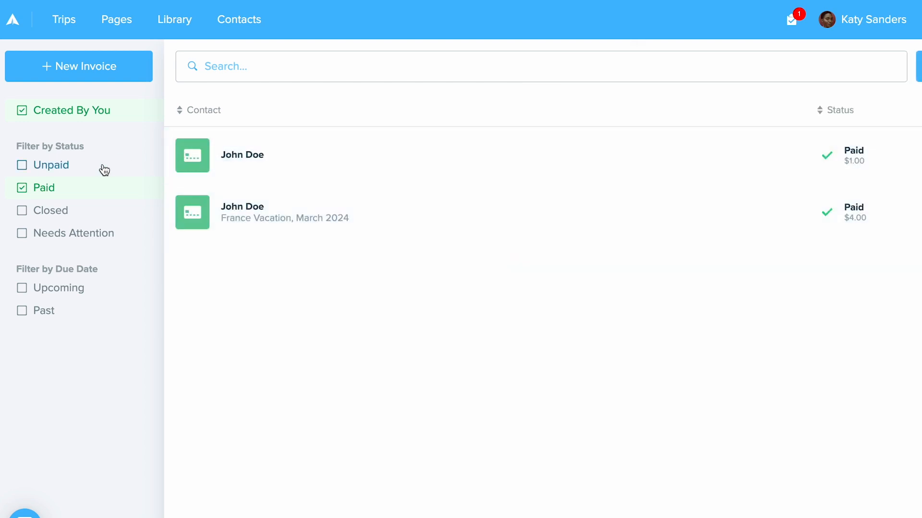
mouse_move(88, 189)
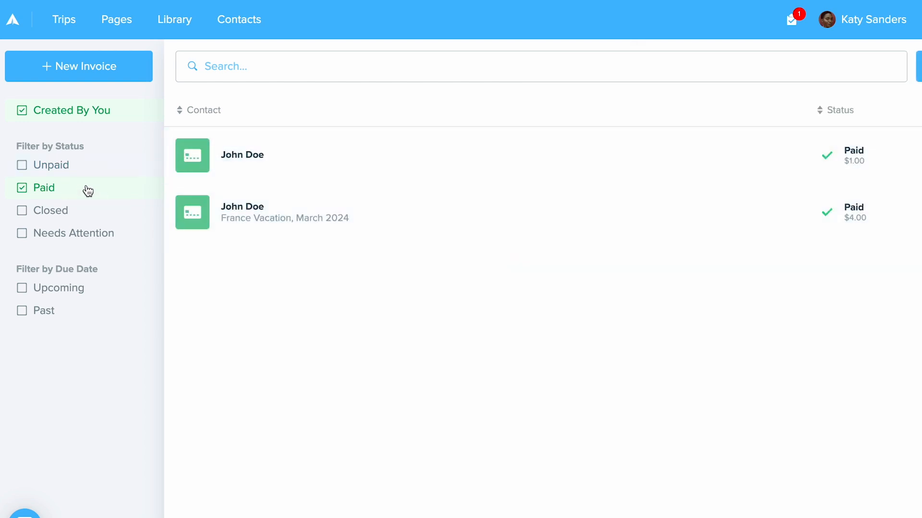
click(21, 187)
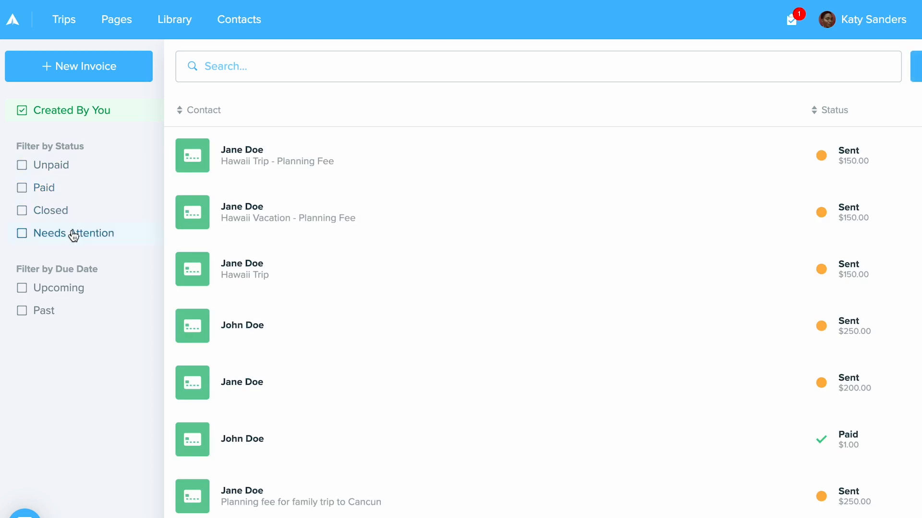
click(22, 165)
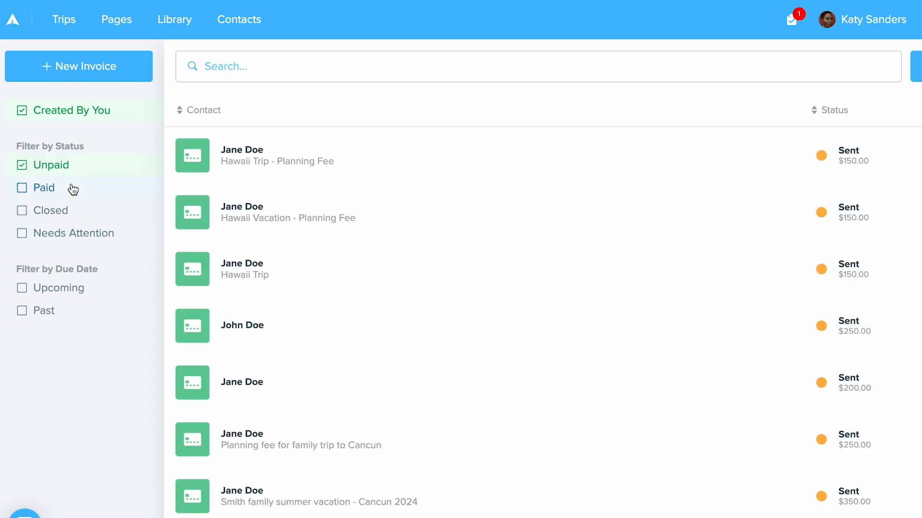
click(22, 288)
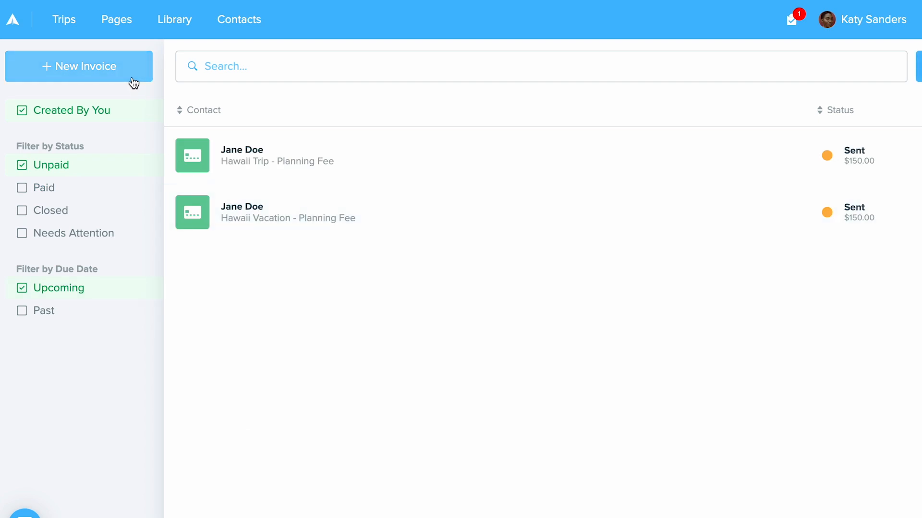
Step: Start a direct invoice to Jane Doe with a USD total of 150.00
click(78, 66)
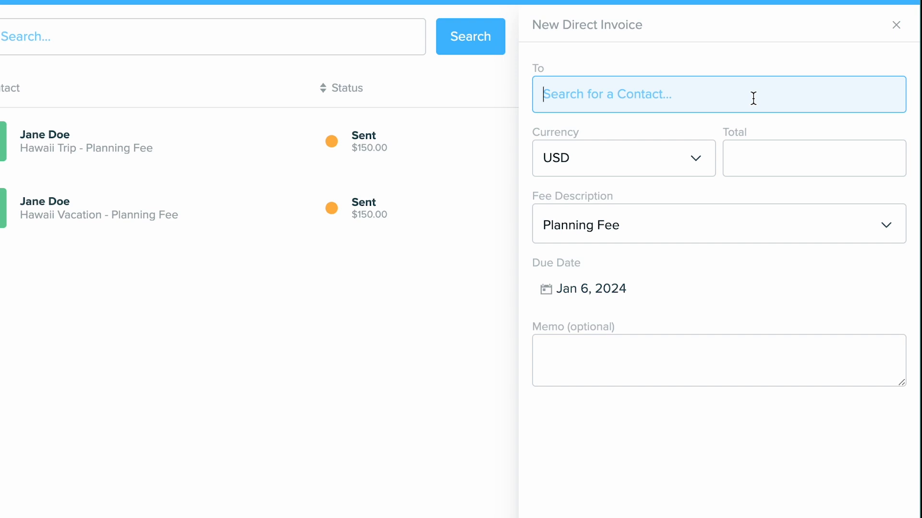
text(jane)
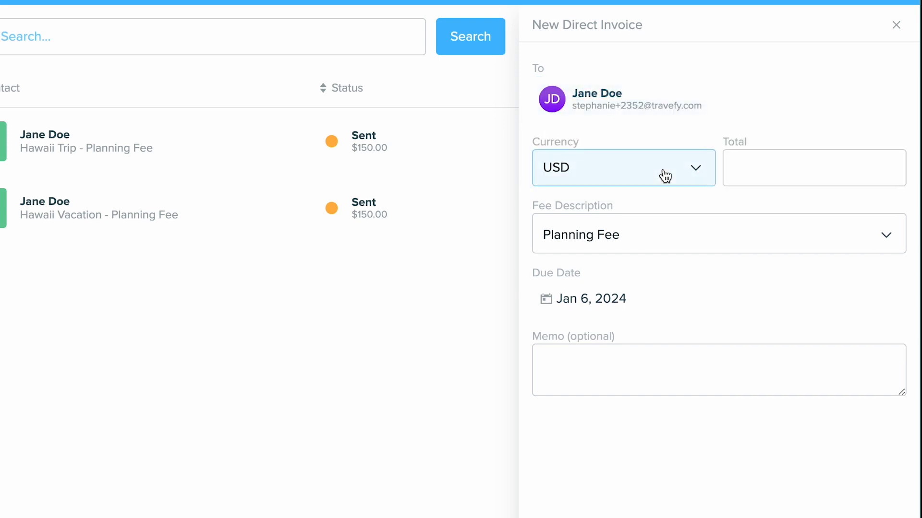
click(813, 167)
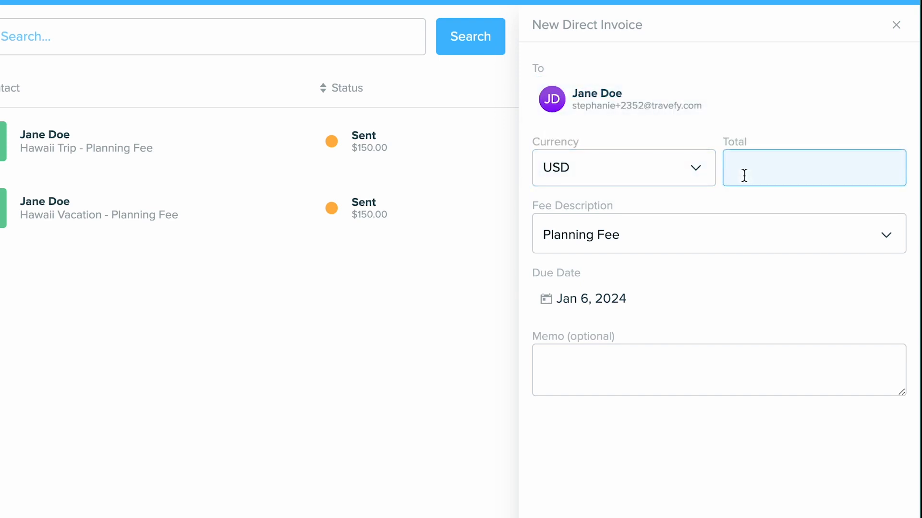
click(814, 168)
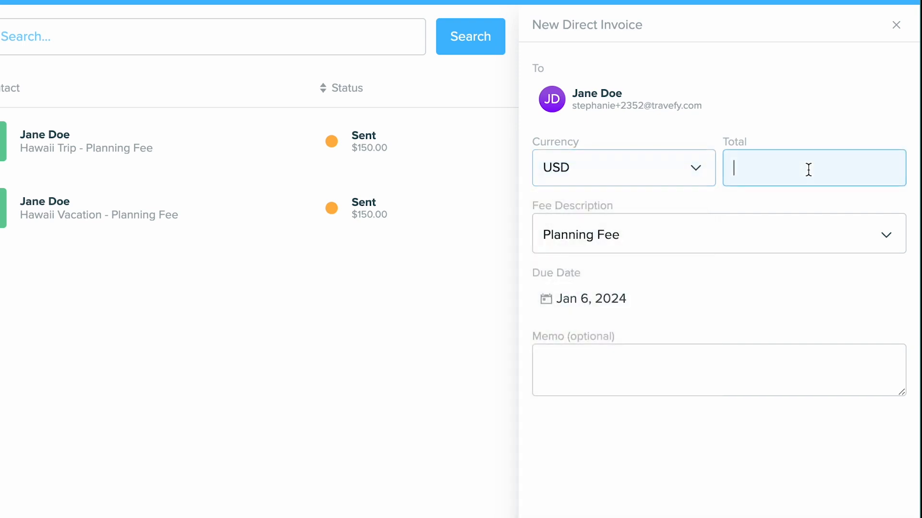
text(150.00)
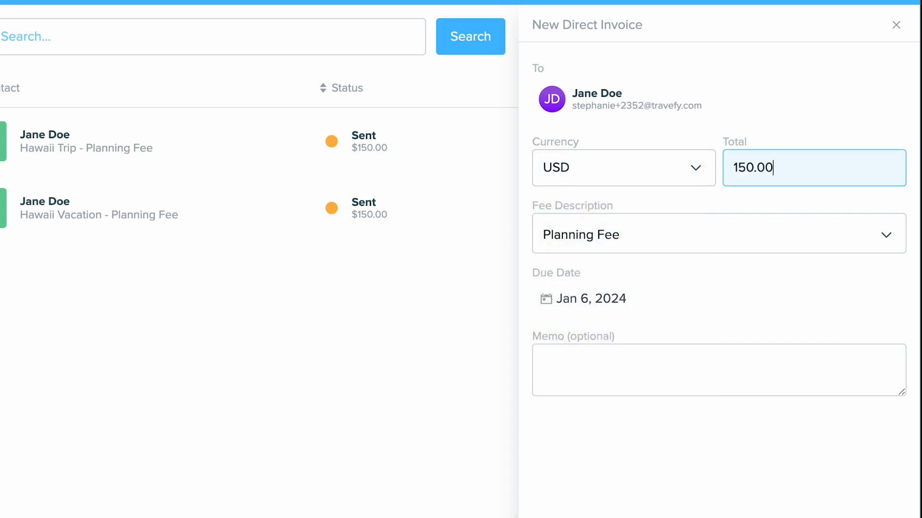
Step: Set the fee description to Consulting Fee and the memo to 'Hawaii Vacation'
click(716, 235)
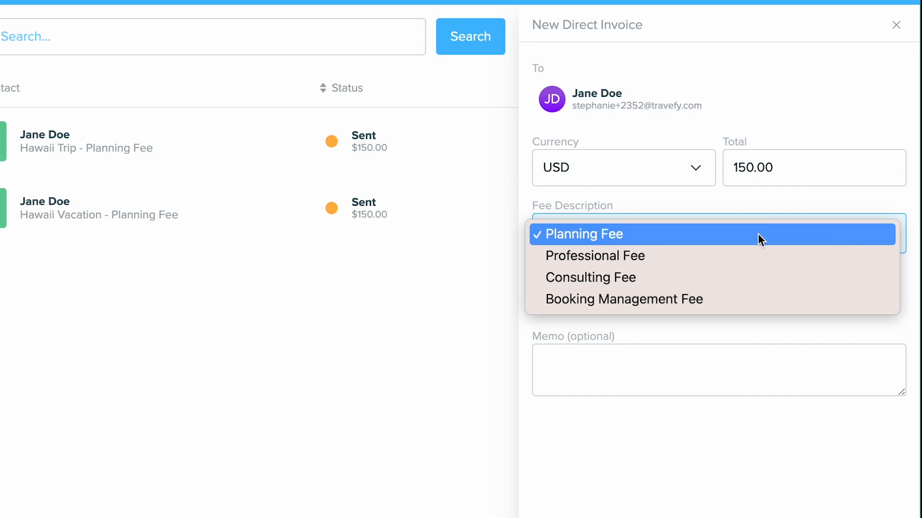
mouse_move(750, 300)
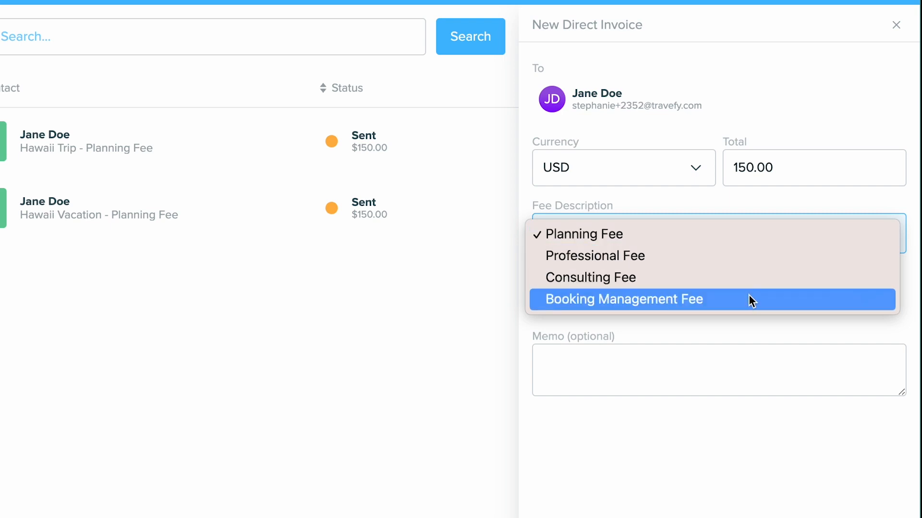
mouse_move(732, 233)
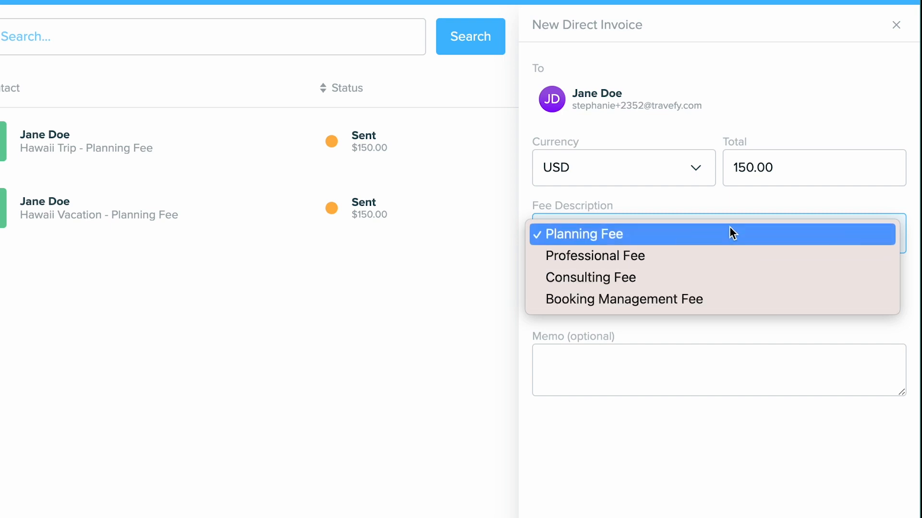
mouse_move(723, 256)
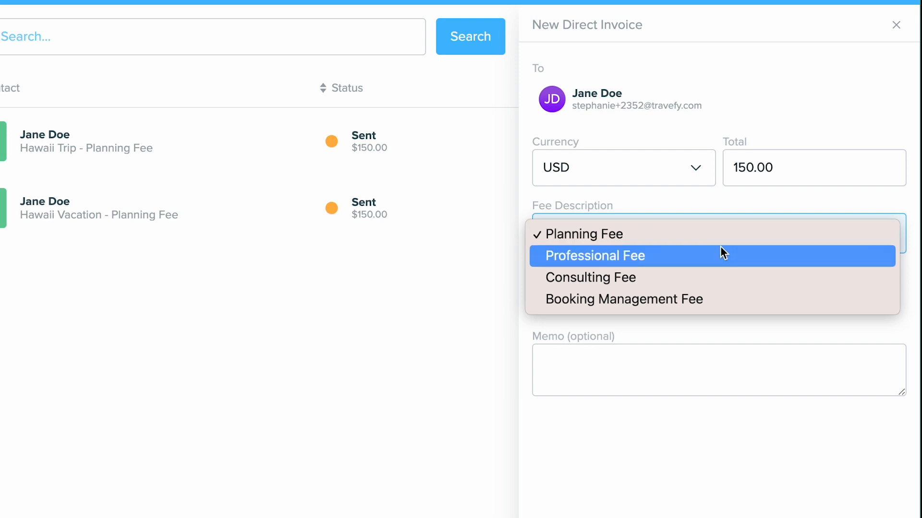
mouse_move(715, 277)
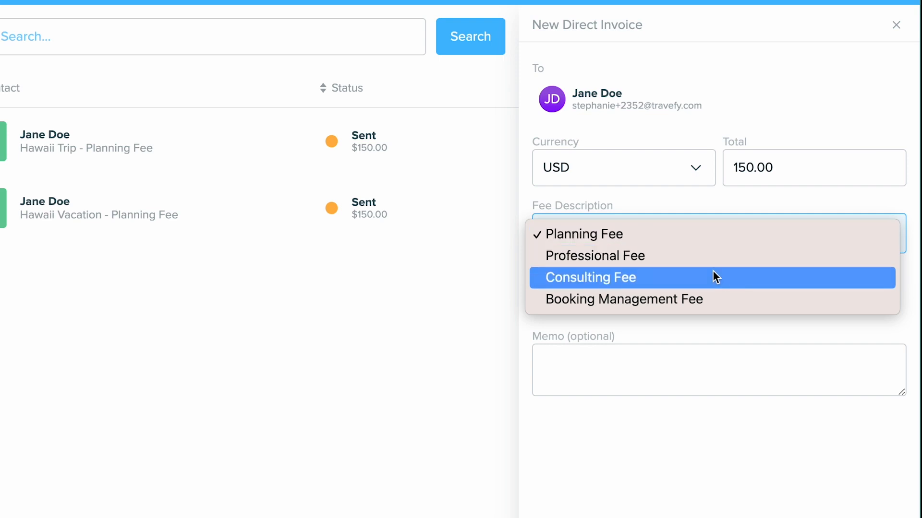
mouse_move(635, 279)
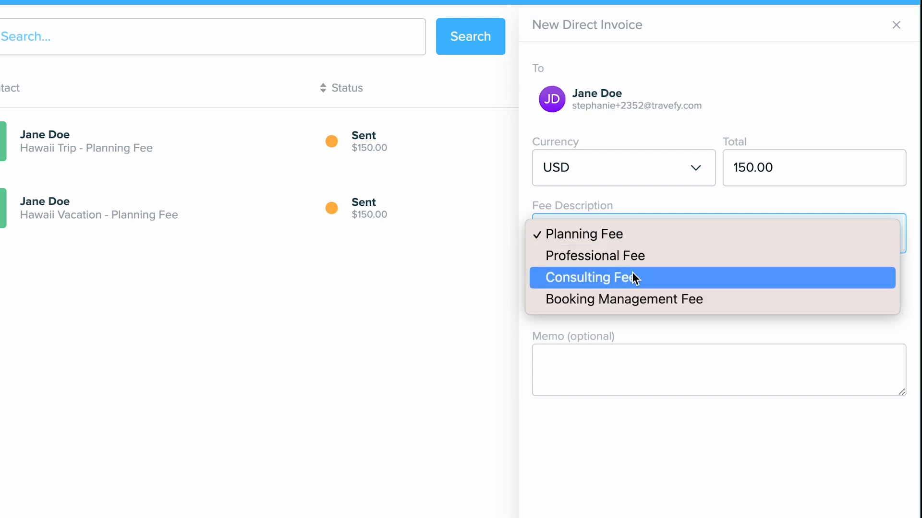
mouse_move(634, 284)
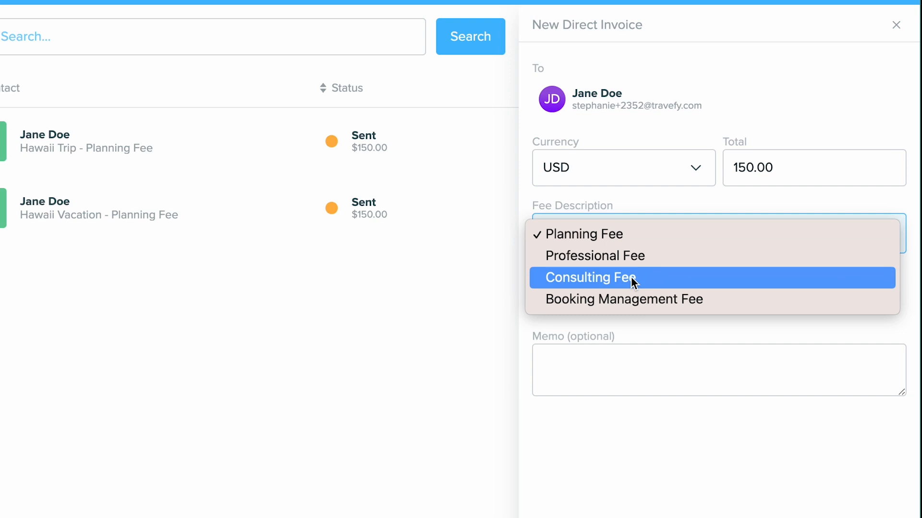
click(591, 277)
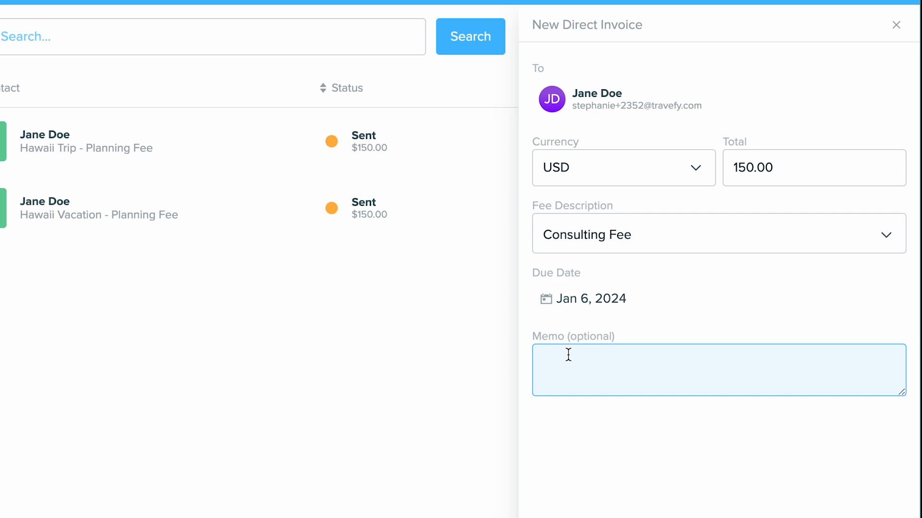
text(Hawaii Vacat)
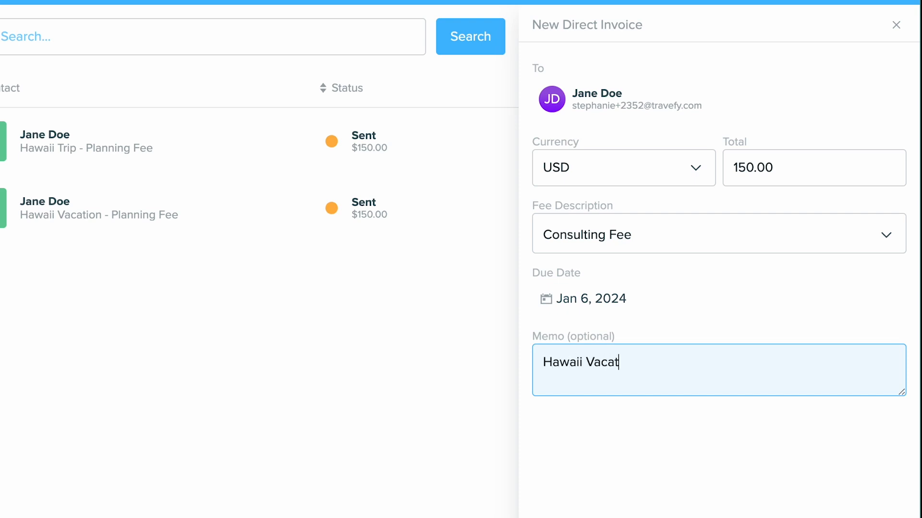
text(ion)
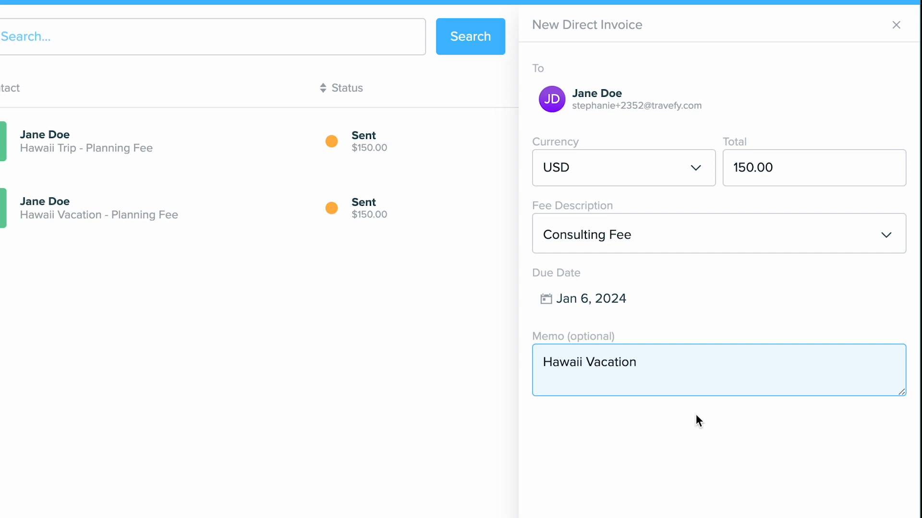
Step: Send the $150.00 Hawaii Vacation invoice to Jane Doe
scroll(down, 3)
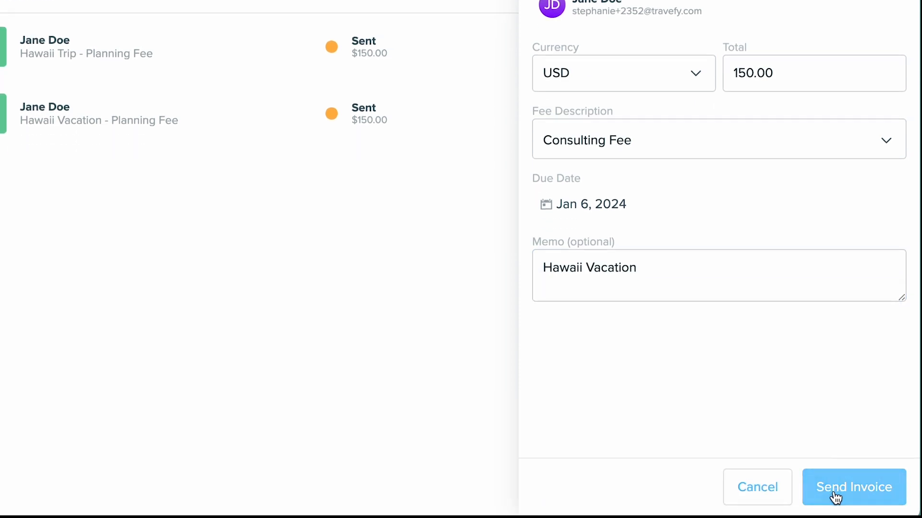
click(853, 487)
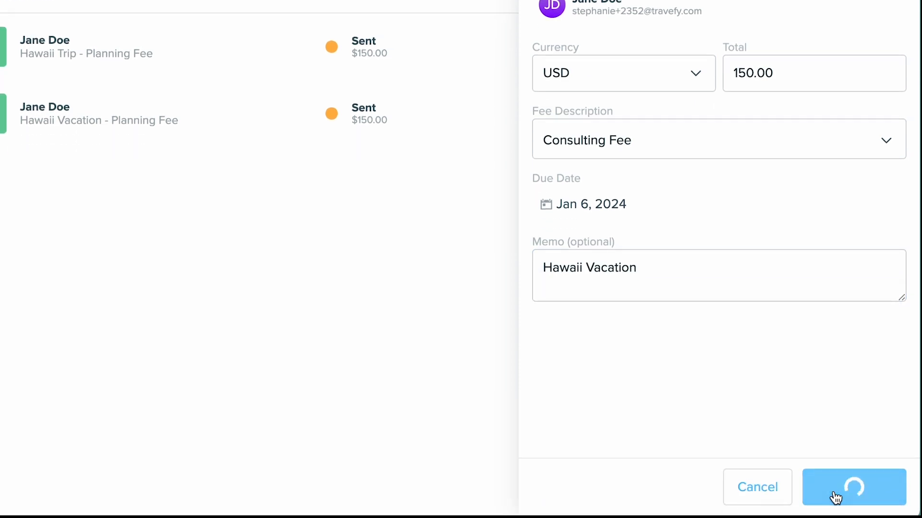
click(854, 487)
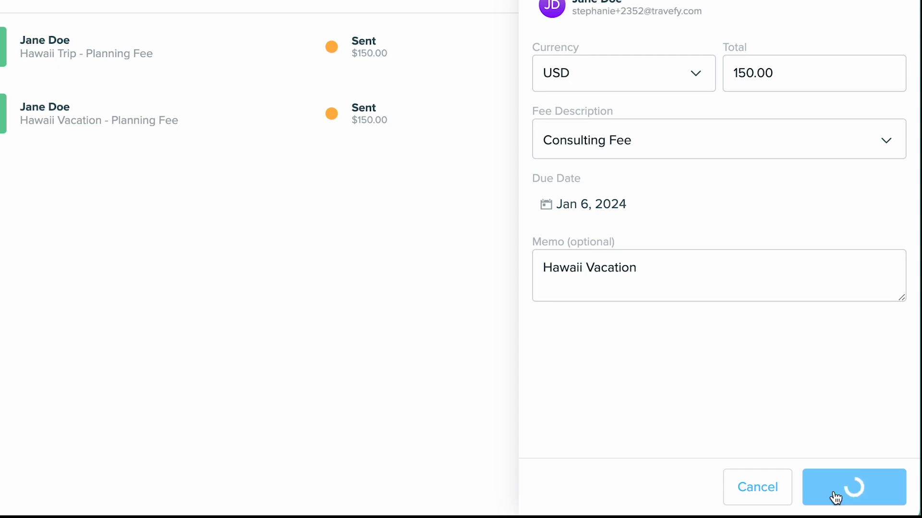
click(853, 488)
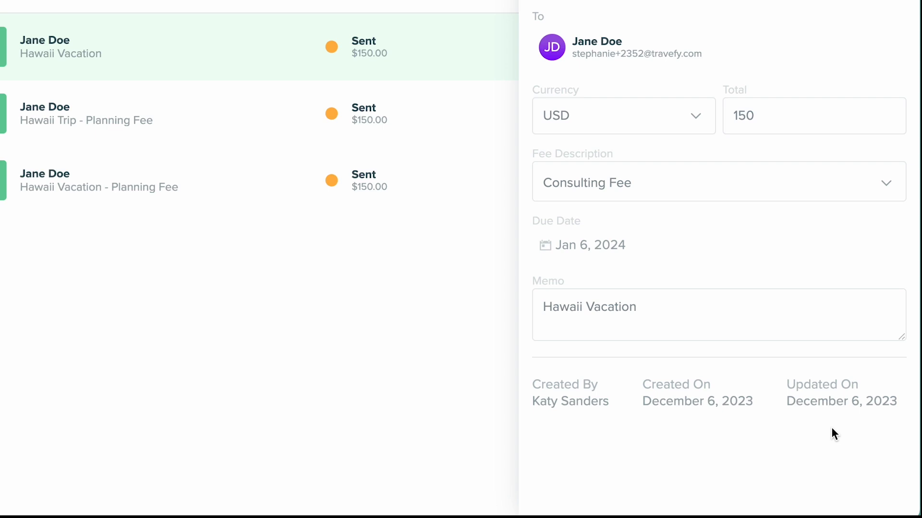
mouse_move(281, 102)
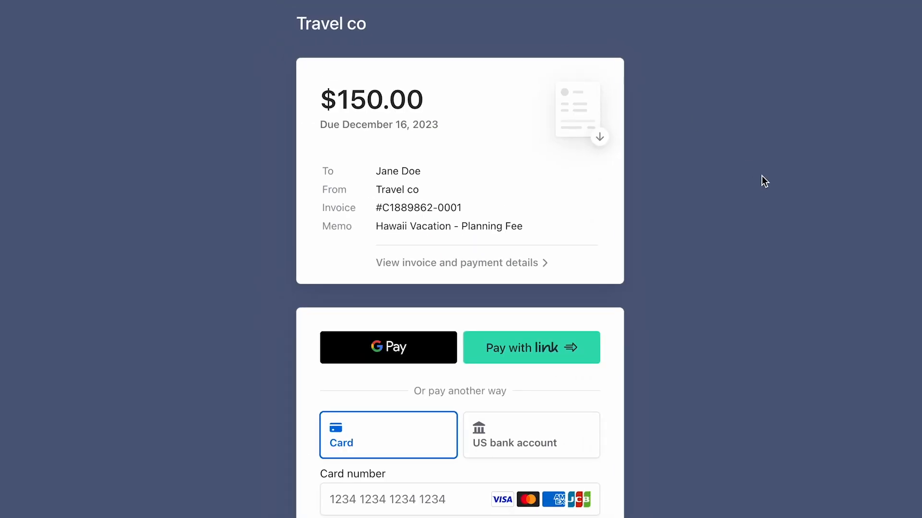
Step: Scroll through Jane Doe's $150.00 Stripe payment page with card and bank options
scroll(down, 3)
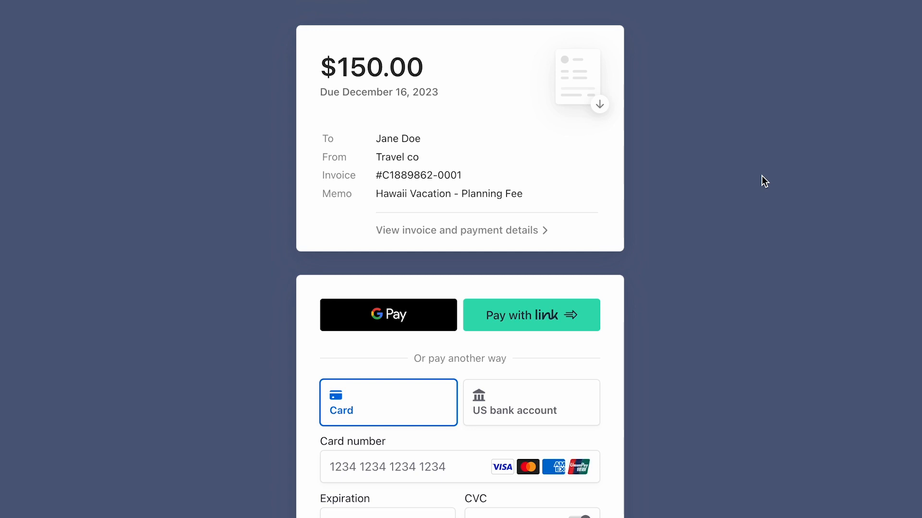
scroll(down, 3)
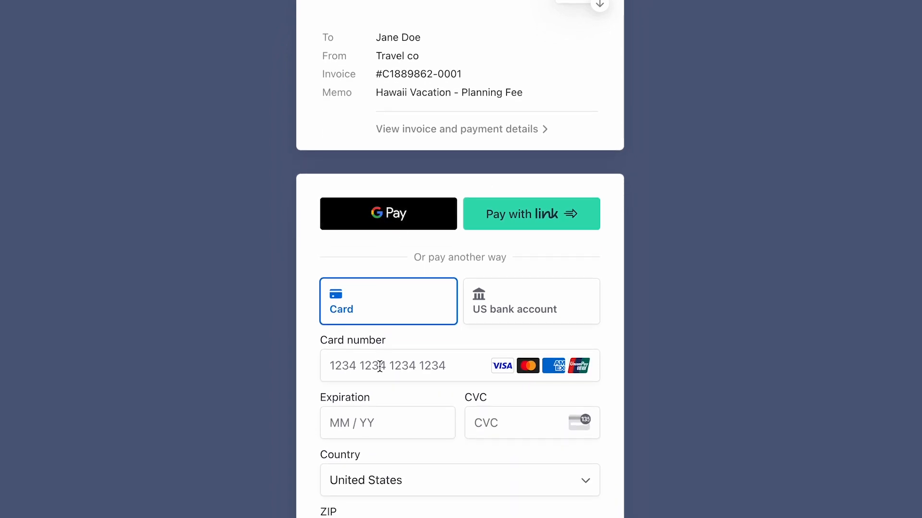
scroll(down, 3)
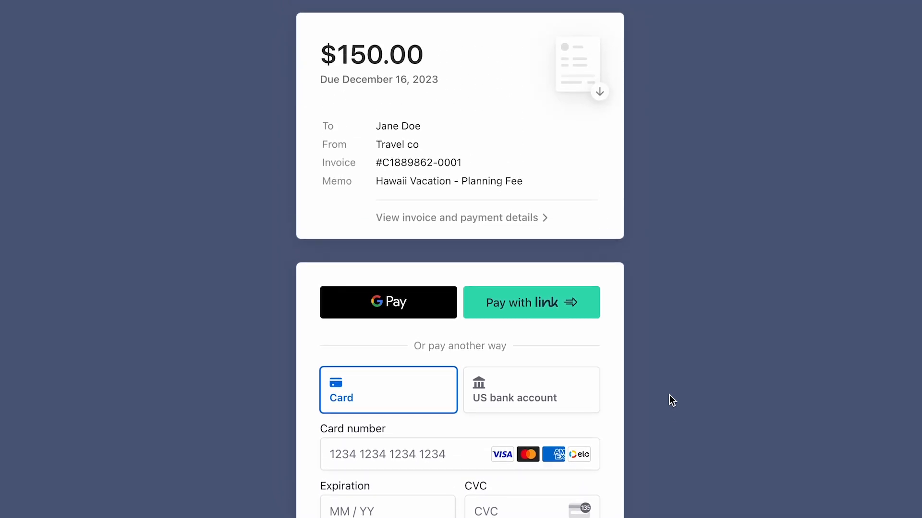
scroll(down, 3)
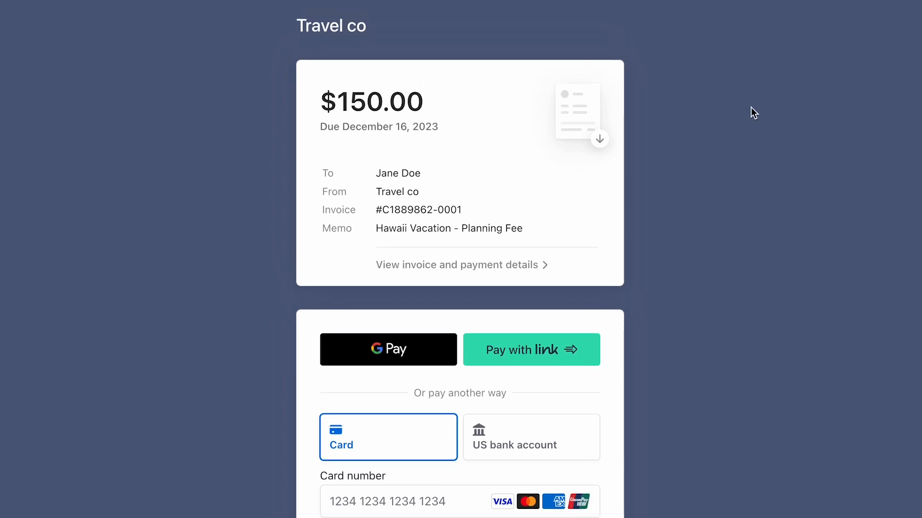
mouse_move(347, 10)
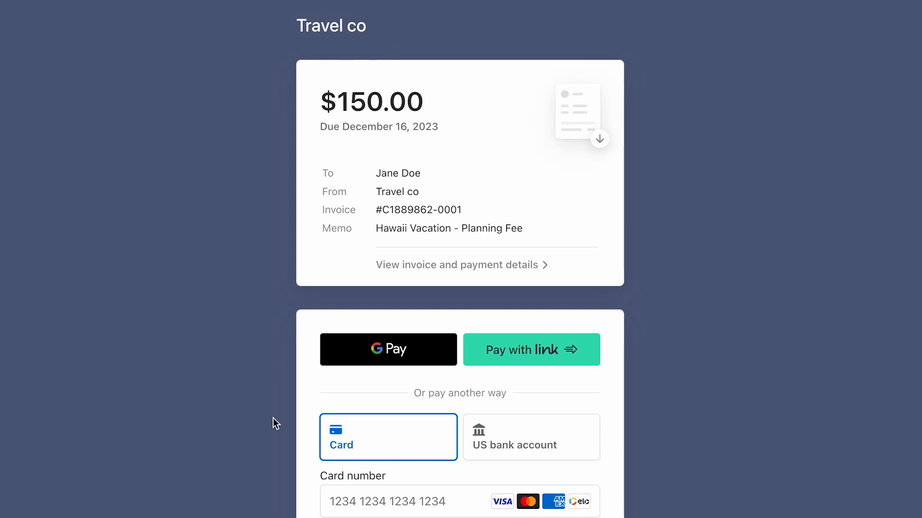
scroll(down, 3)
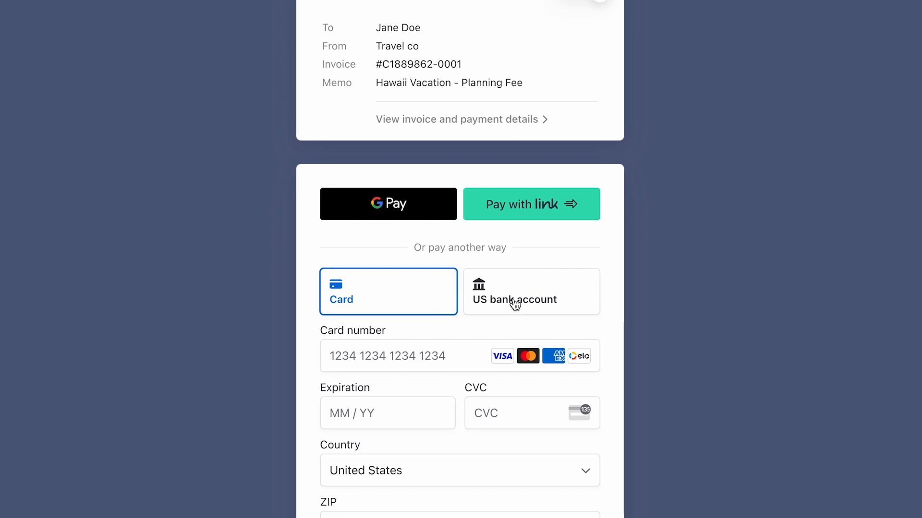
mouse_move(494, 289)
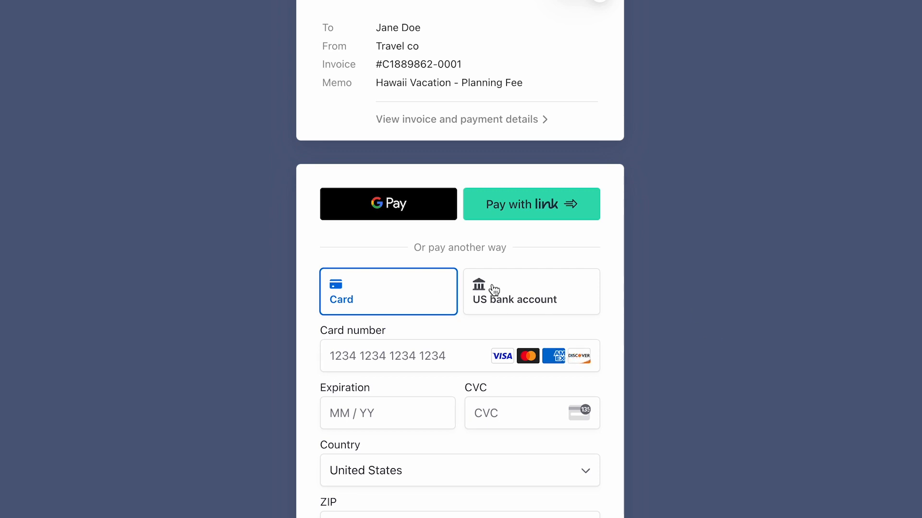